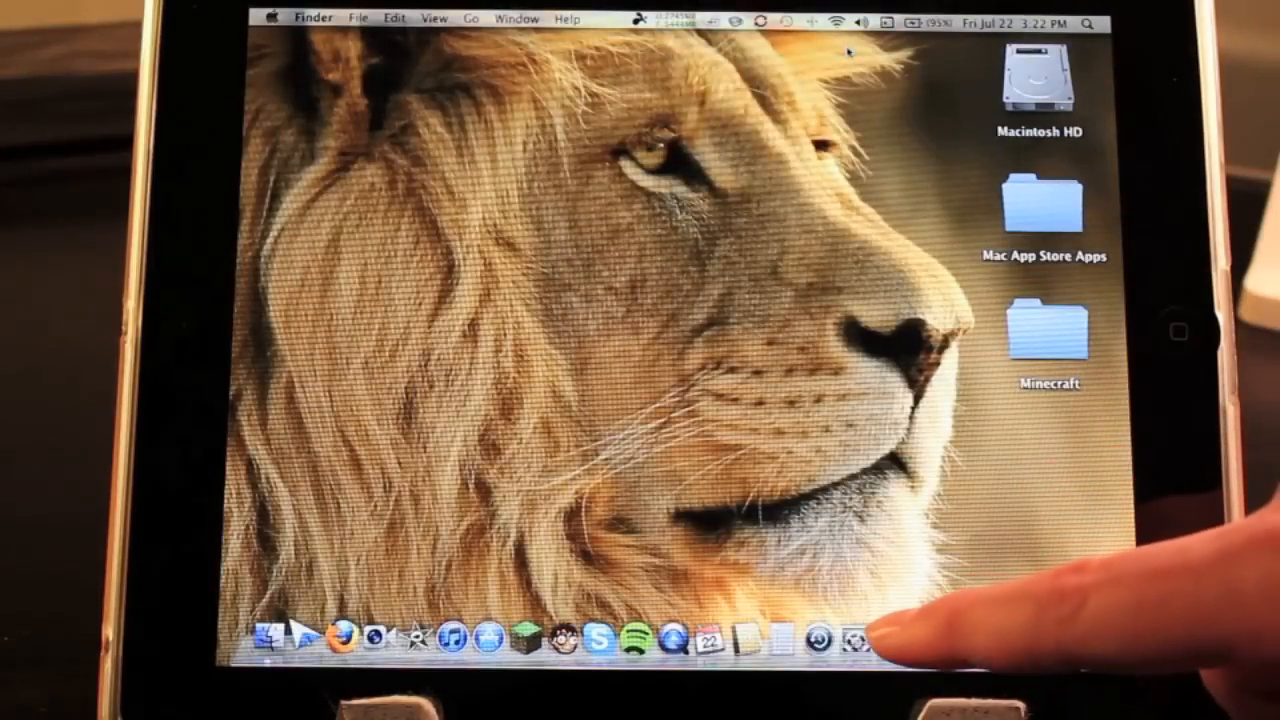
Step: Bring up iTunes showing the Splashtop Remote Desktop for iPad store page
left_click(852, 642)
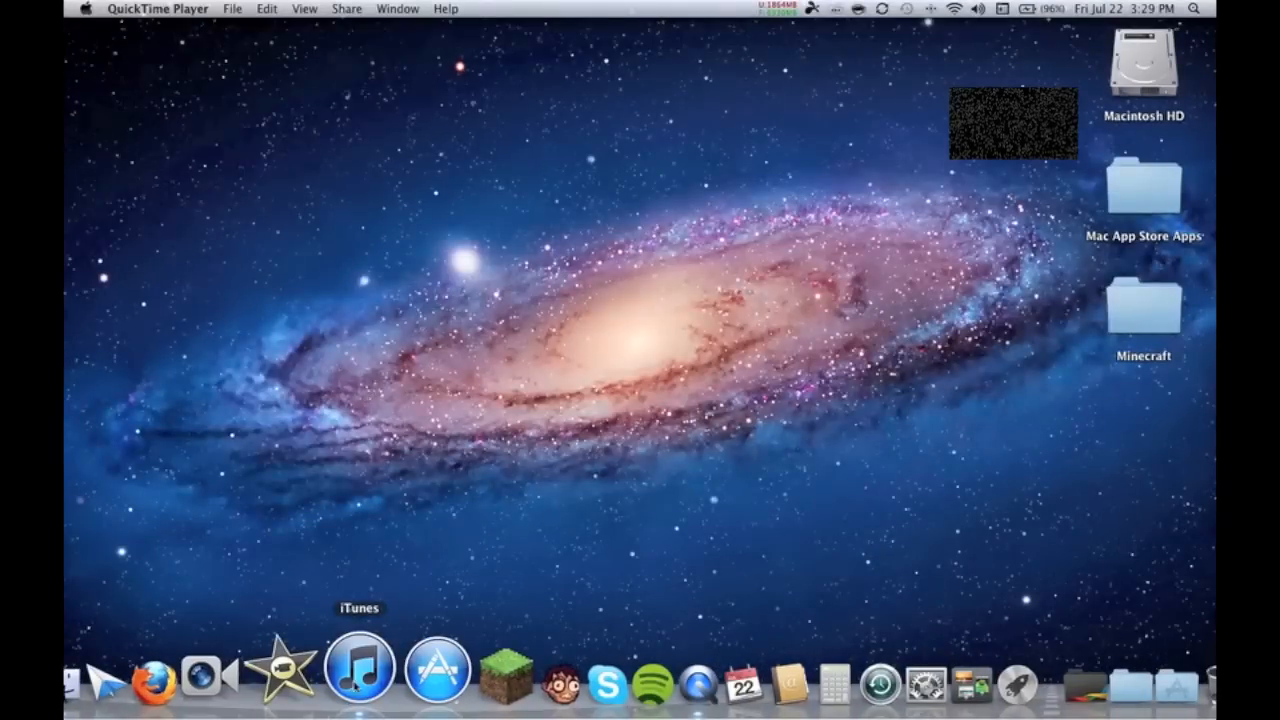
left_click(356, 684)
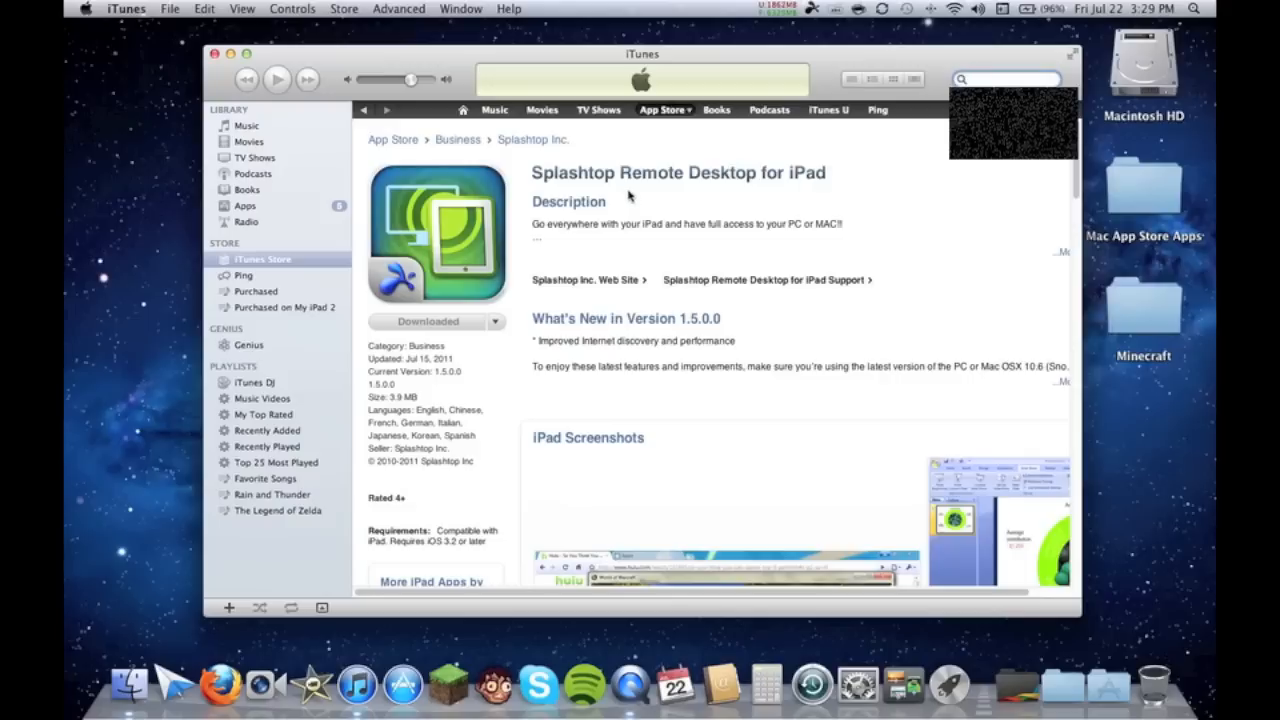
mouse_move(692, 198)
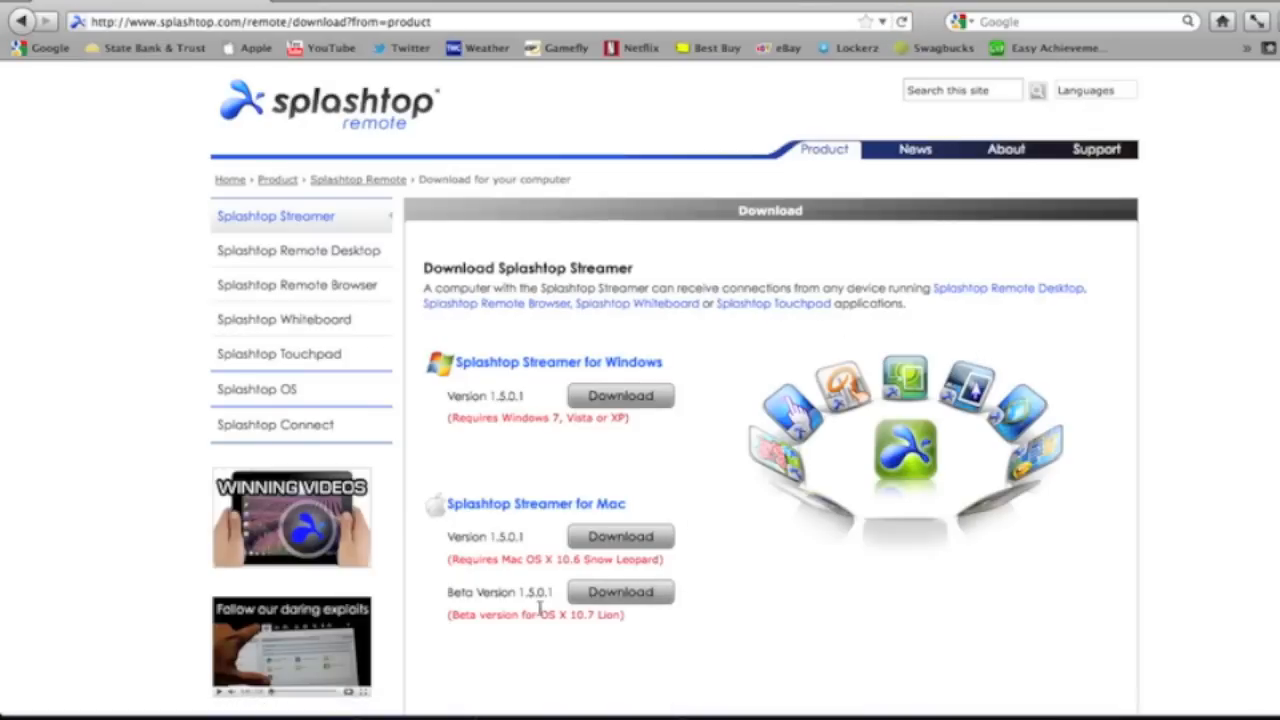
mouse_move(550, 596)
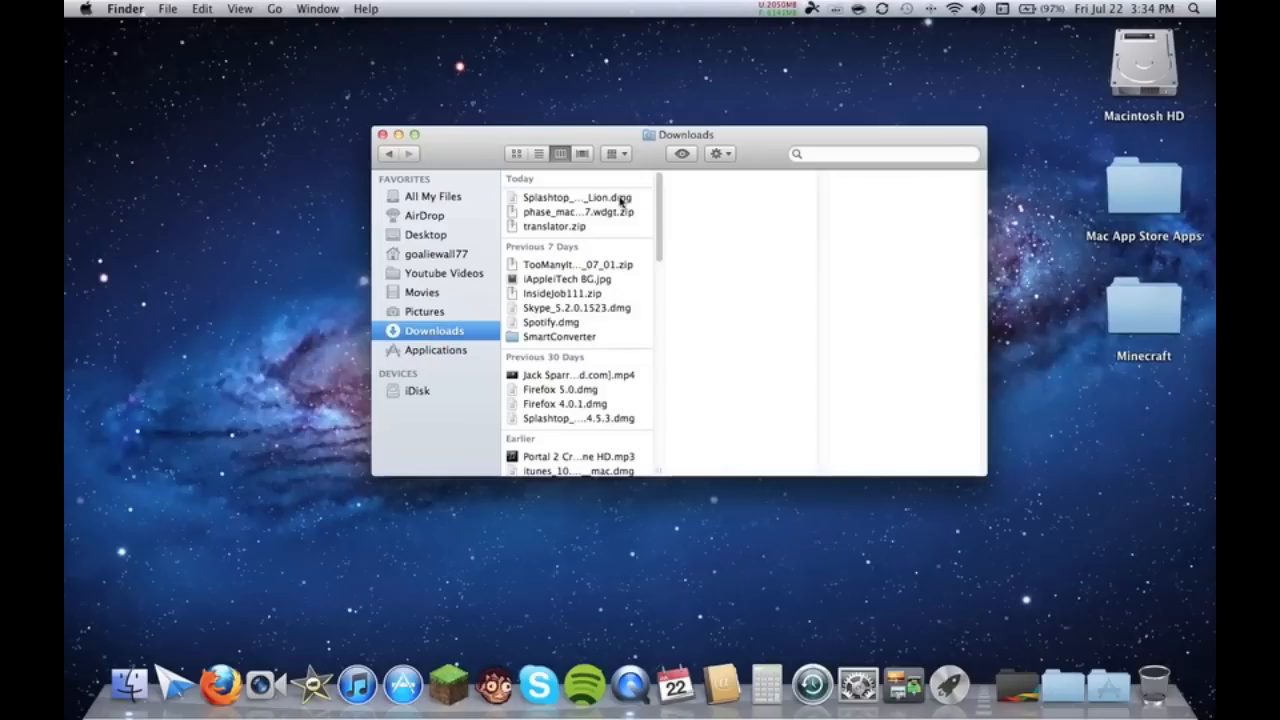
Step: Mount the Splashtop Streamer .dmg from Downloads and launch SplashtopRemoteStreamer.pkg
double_click(568, 198)
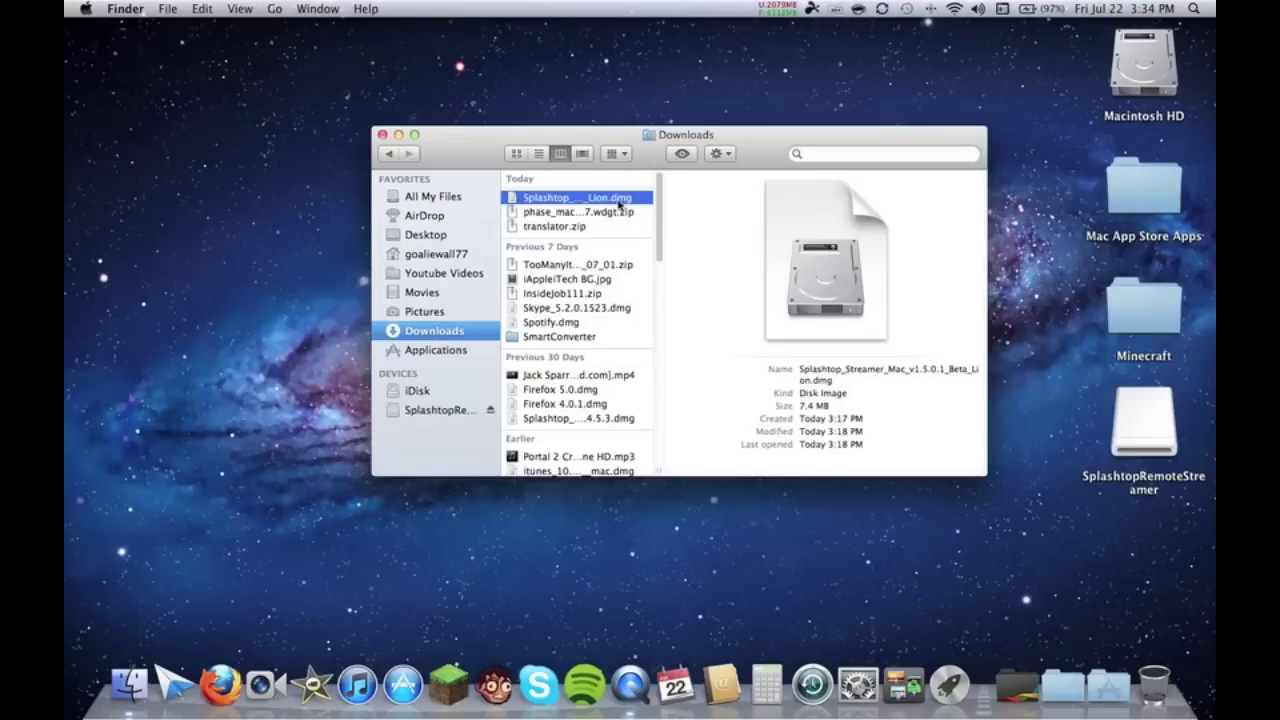
double_click(576, 196)
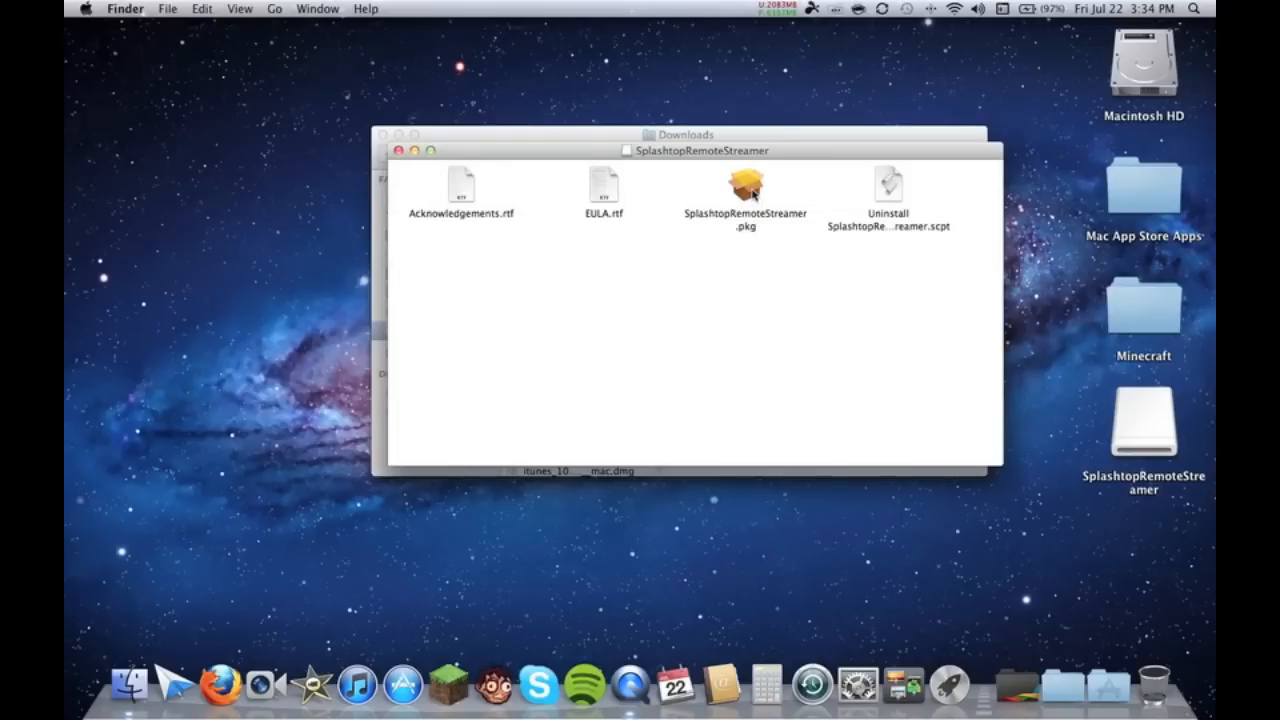
left_click(744, 188)
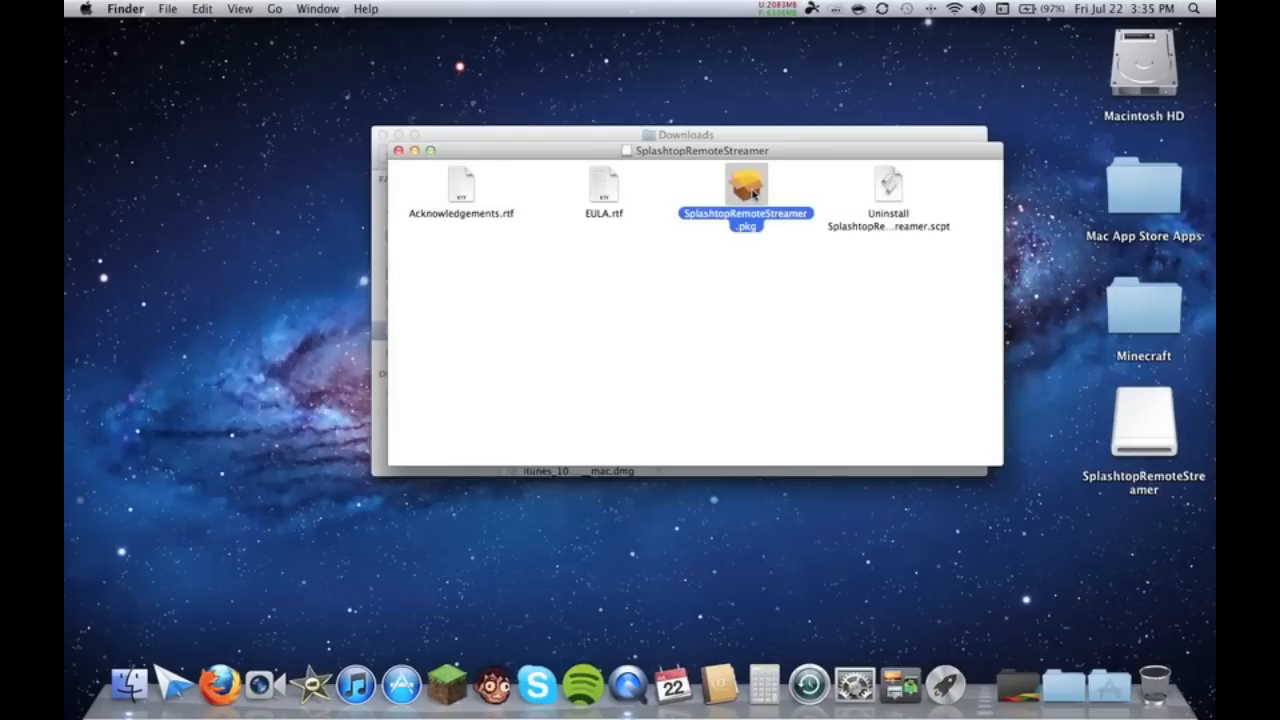
double_click(744, 184)
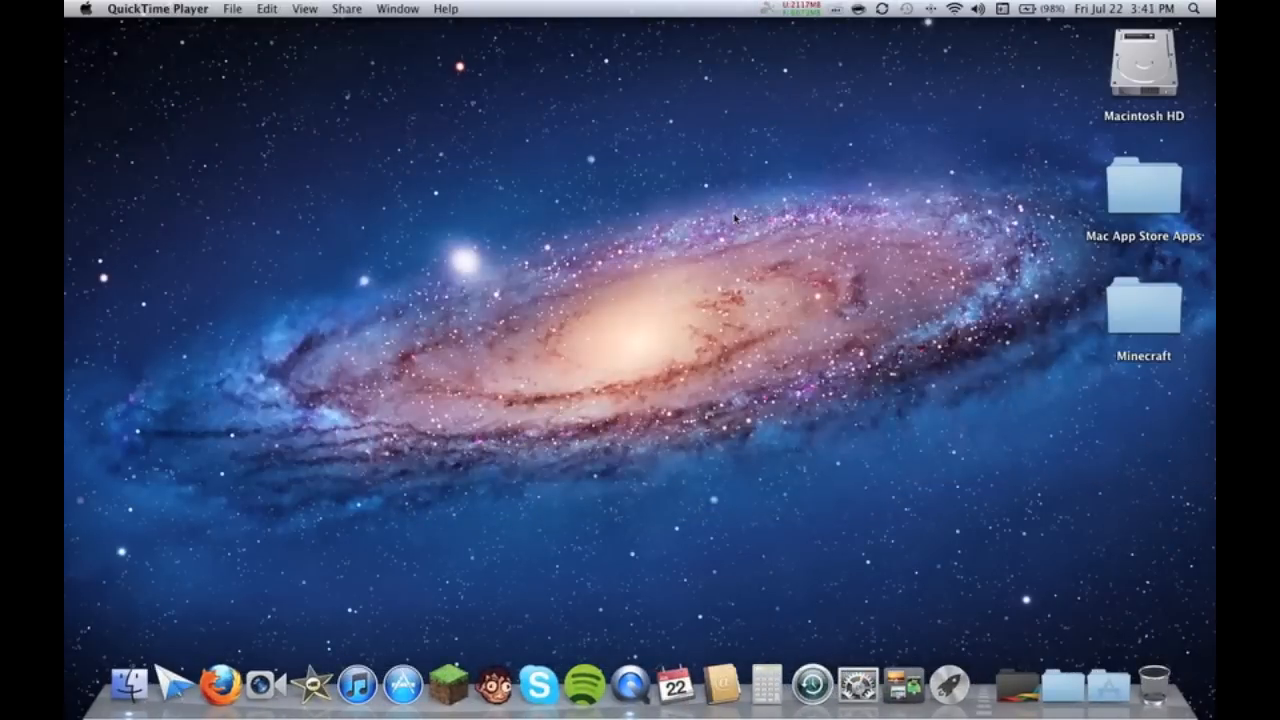
mouse_move(1004, 628)
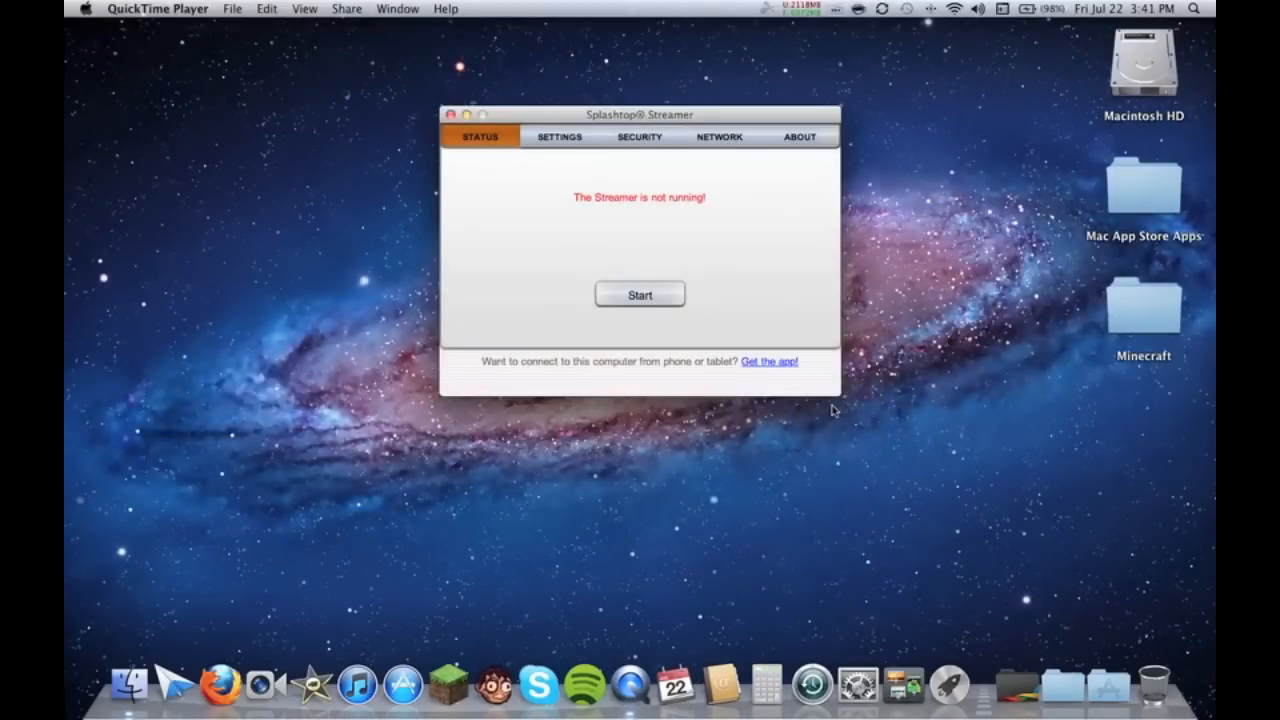
Step: Start the streamer from the Status tab so devices can connect
left_click(640, 296)
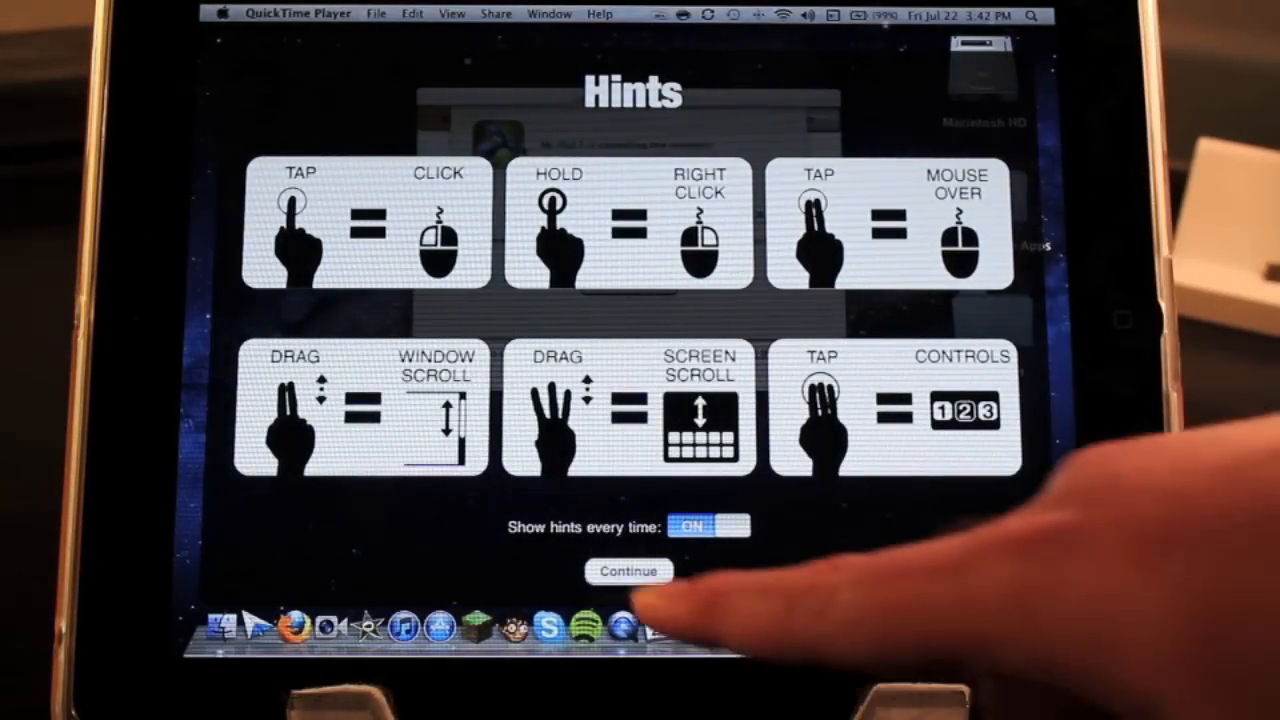
Step: Continue past the gesture hints and acknowledge the iPad-controlling-Mac notice with OK
left_click(628, 570)
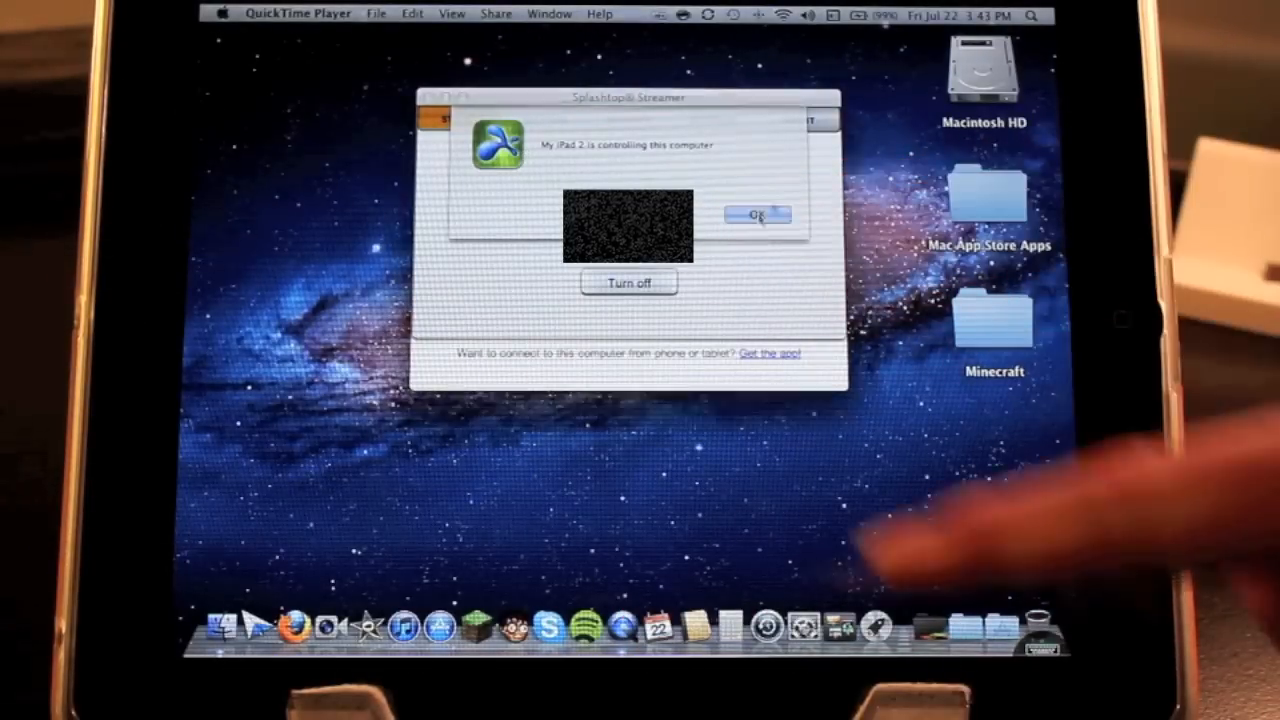
left_click(760, 214)
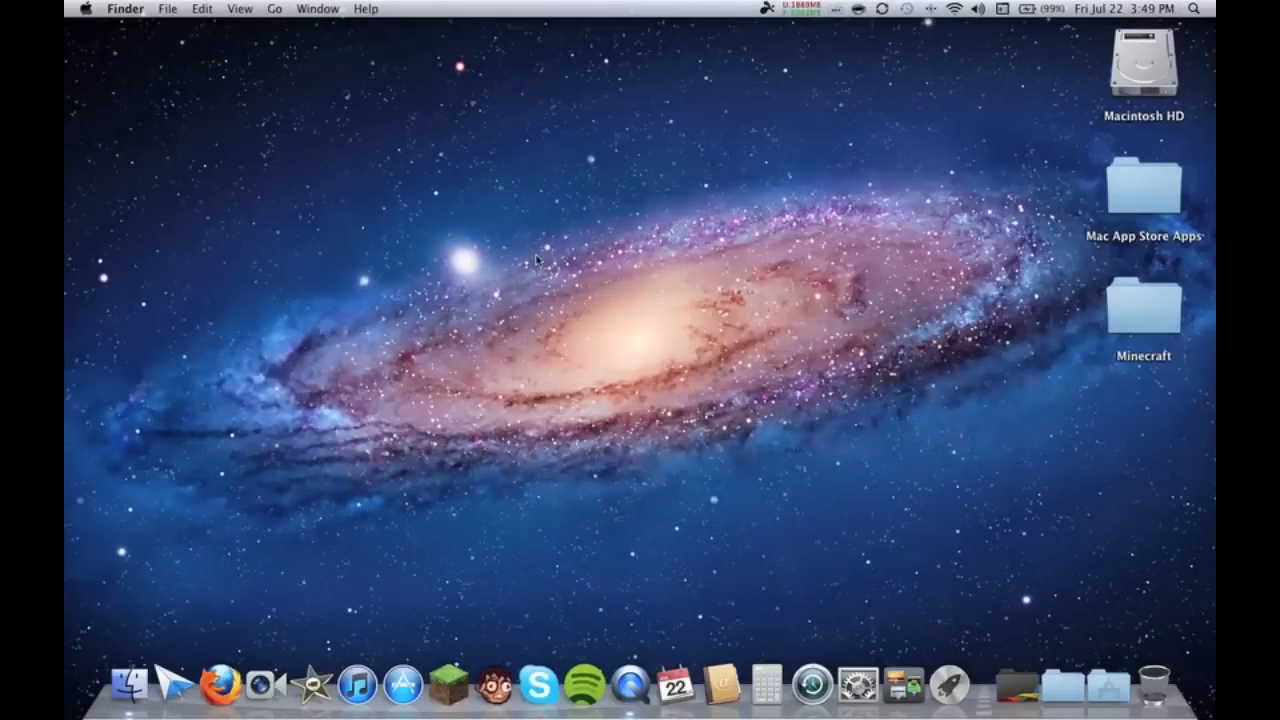
mouse_move(552, 262)
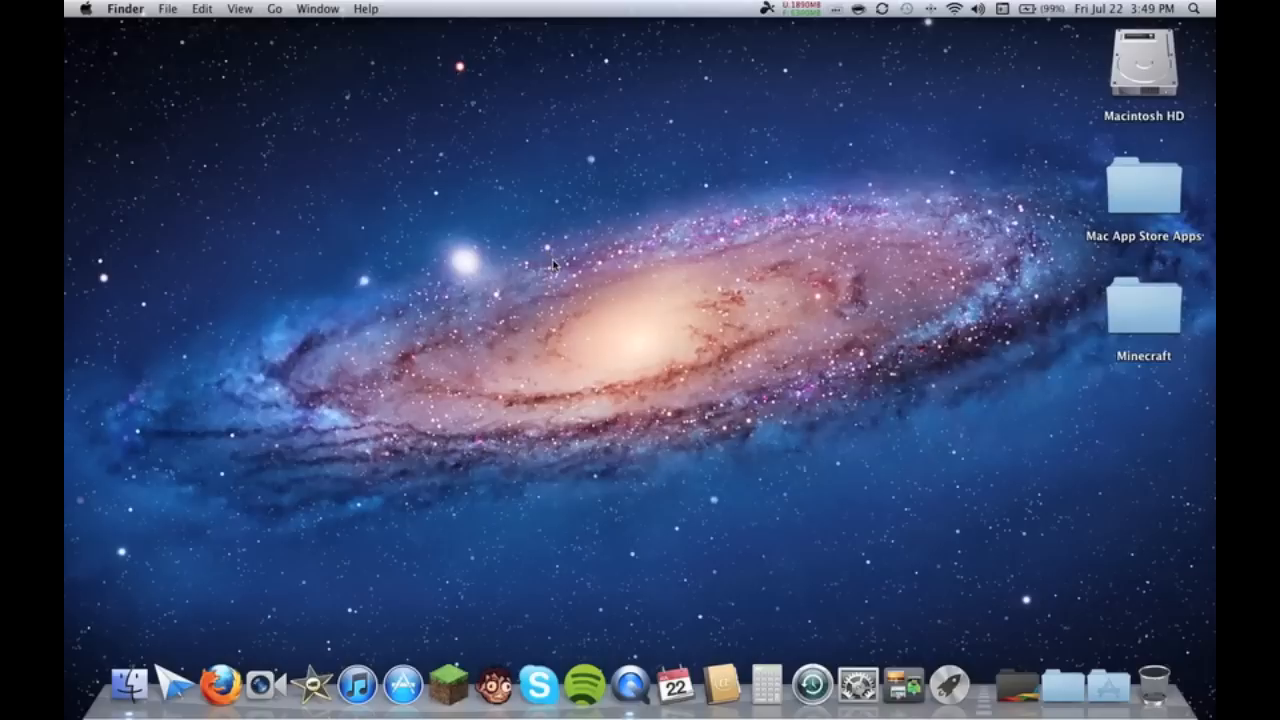
mouse_move(554, 264)
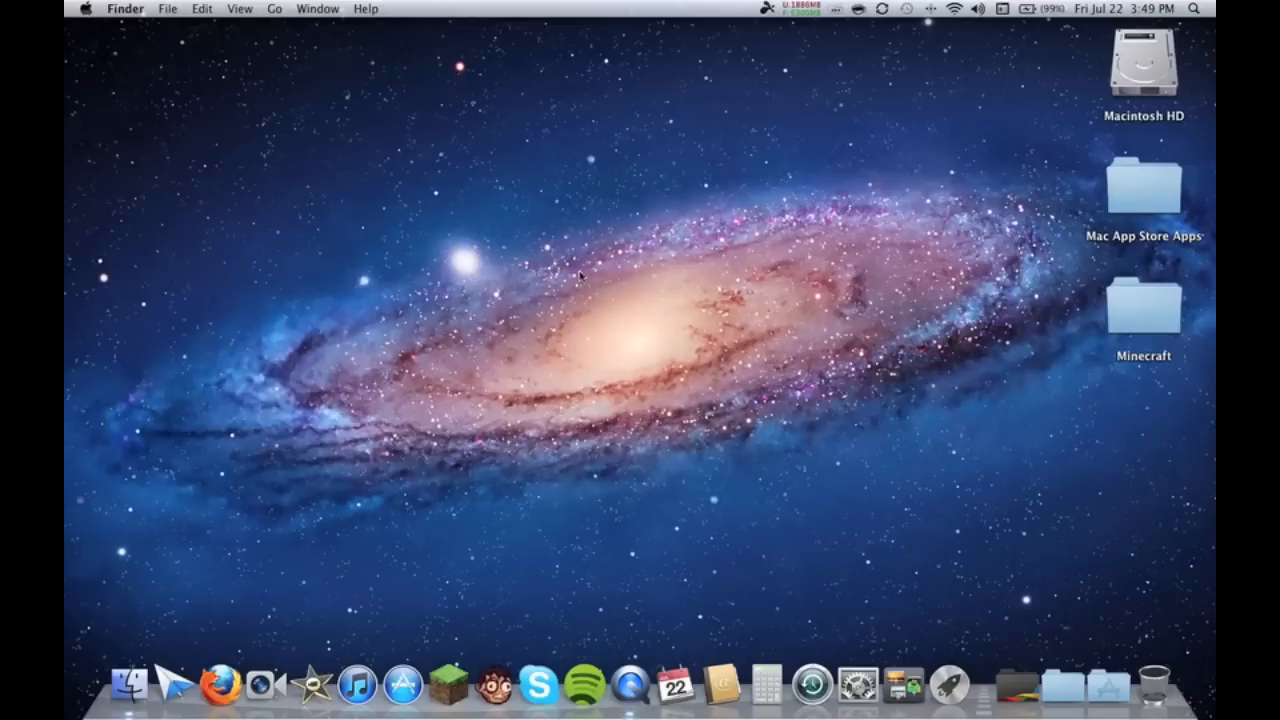
Step: Drop down the Apple menu listing About This Mac, App Store and Shut Down
left_click(96, 8)
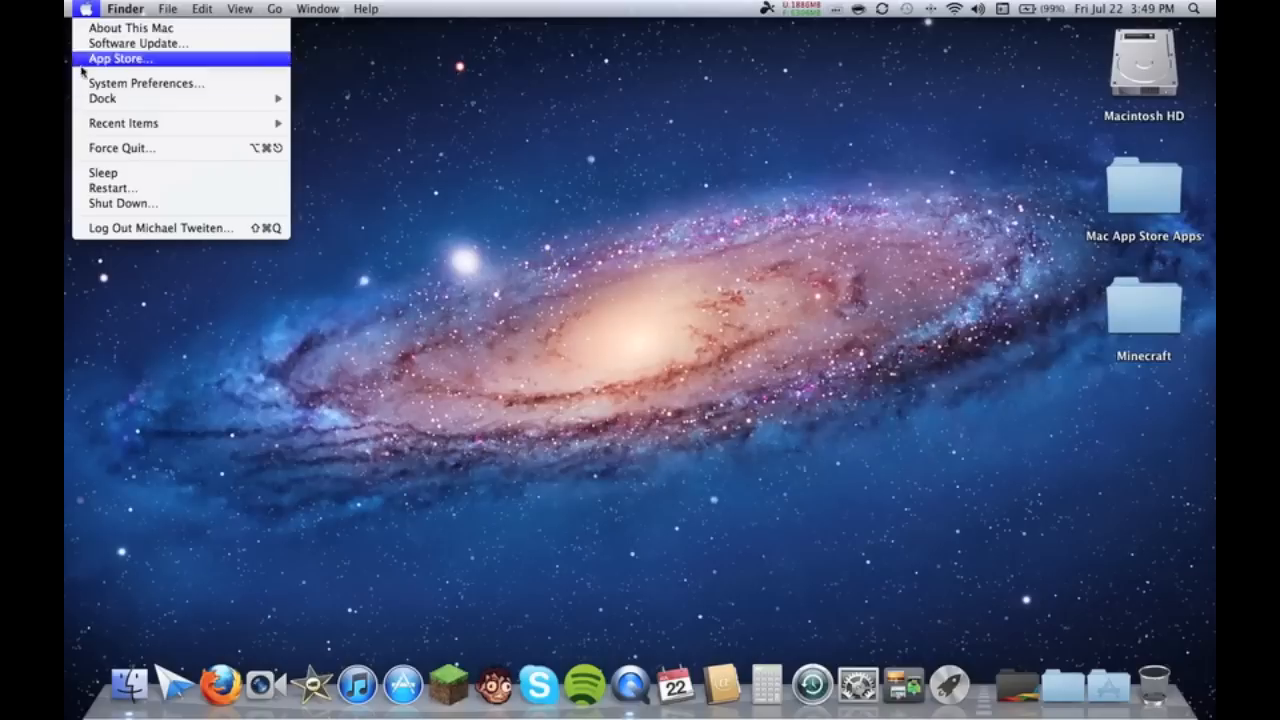